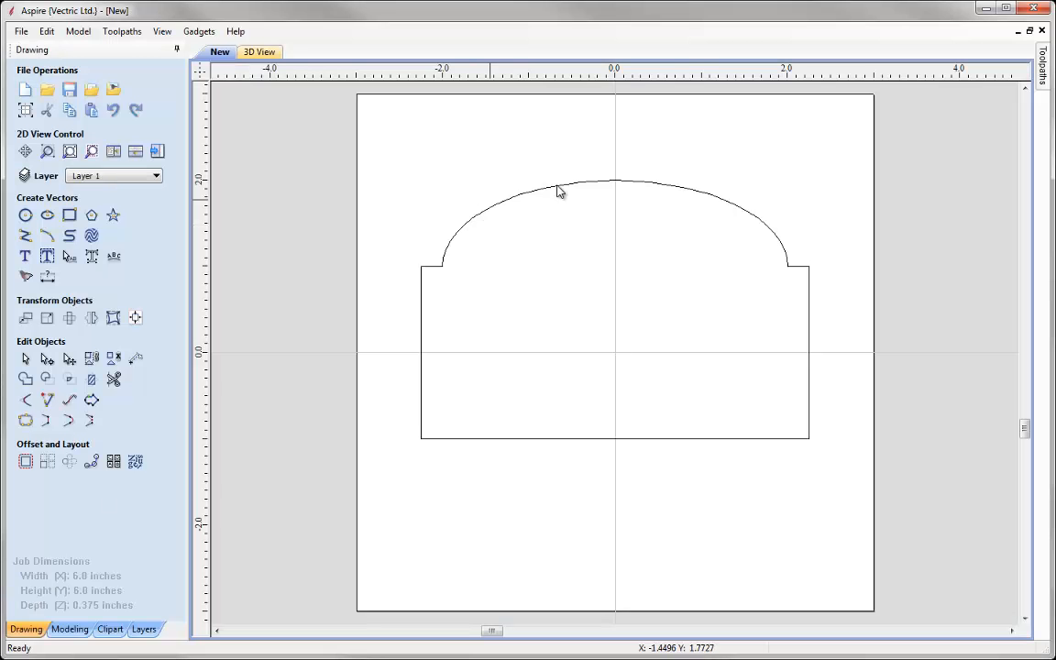
Offset the selected arched outline 0.25 inches inwards to create an inner border vector.
click(436, 277)
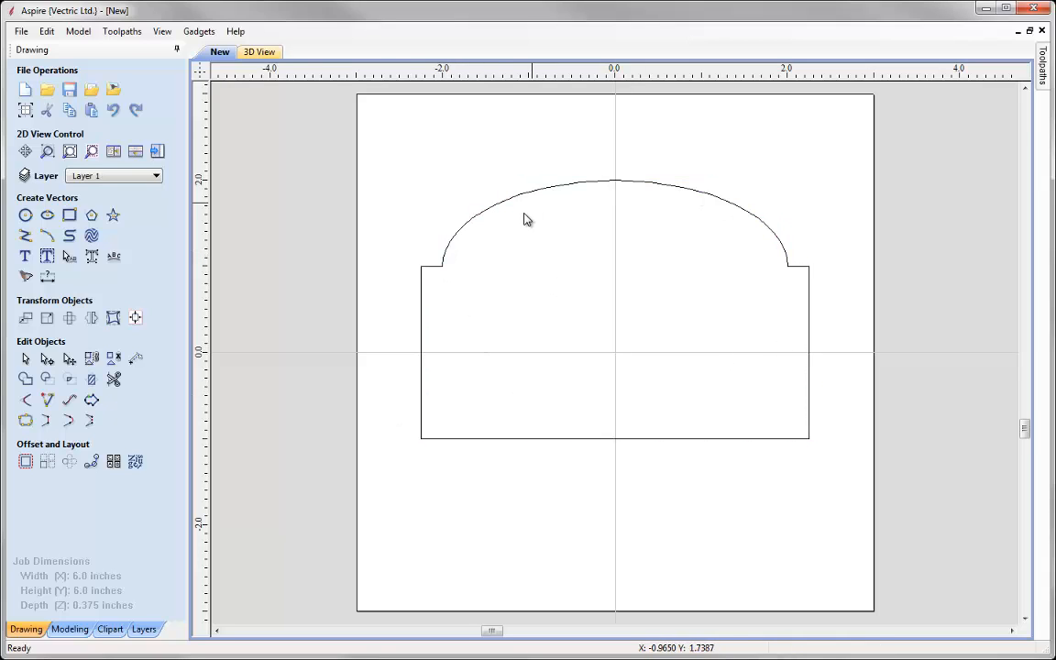
mouse_move(512, 396)
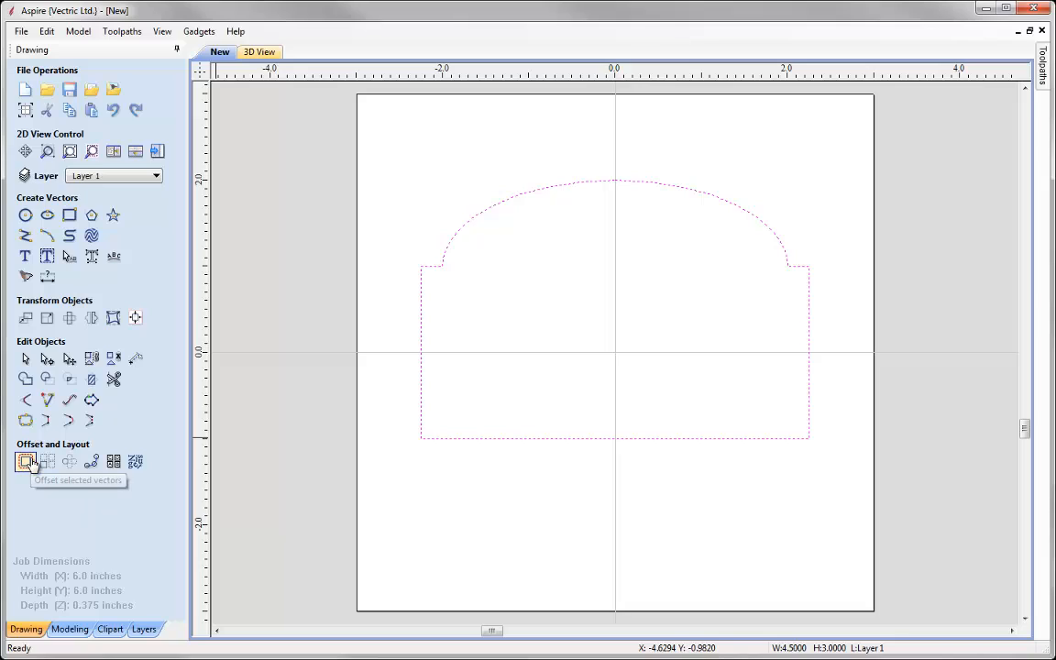
click(26, 462)
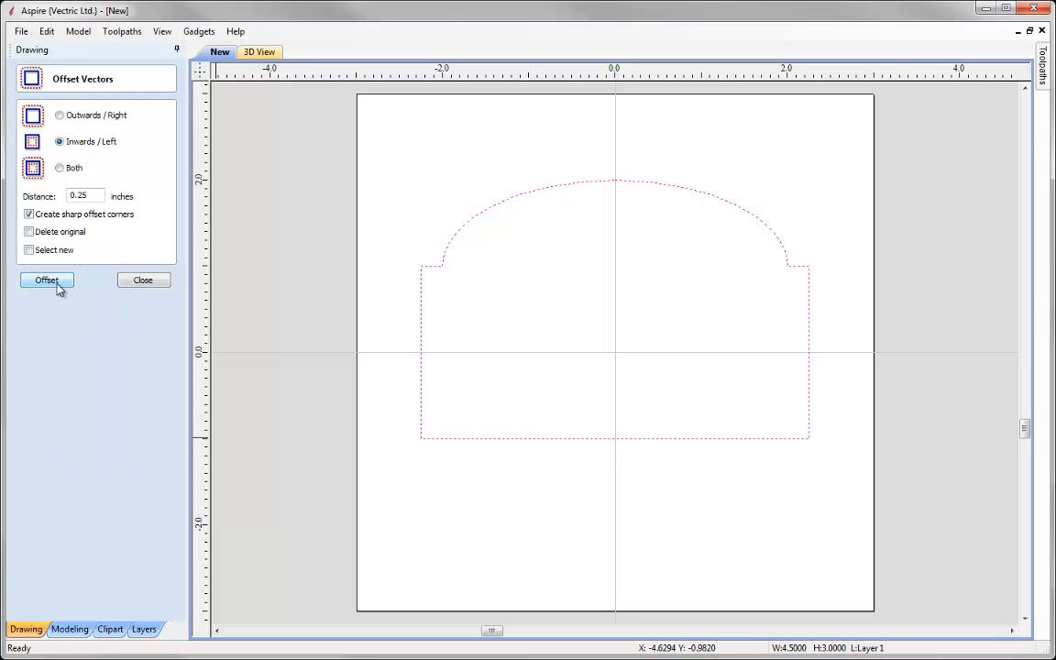
click(46, 278)
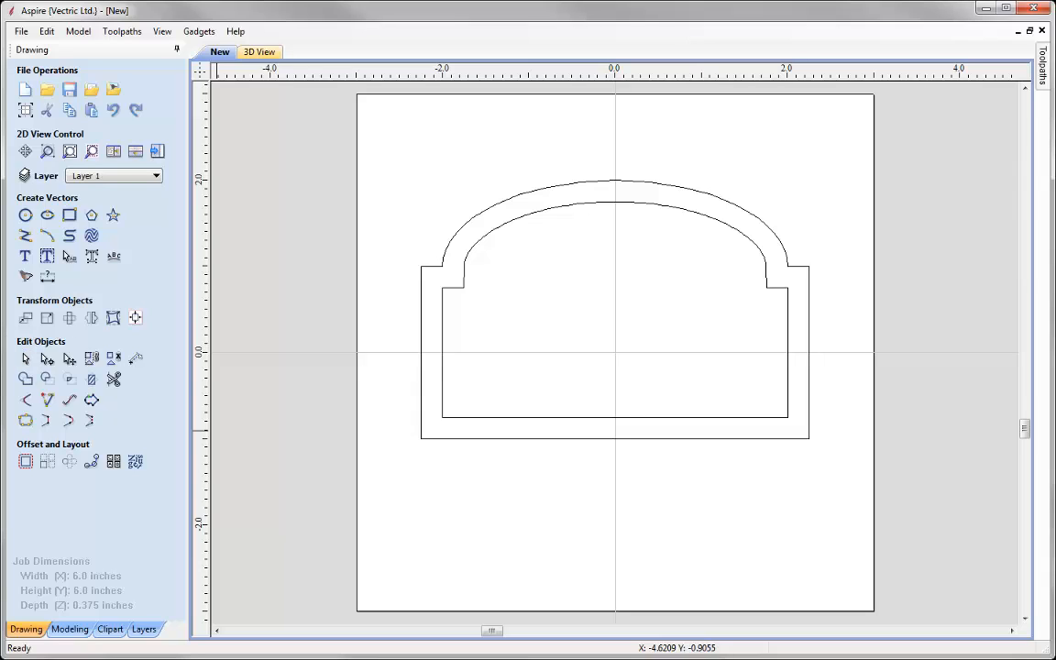
mouse_move(239, 400)
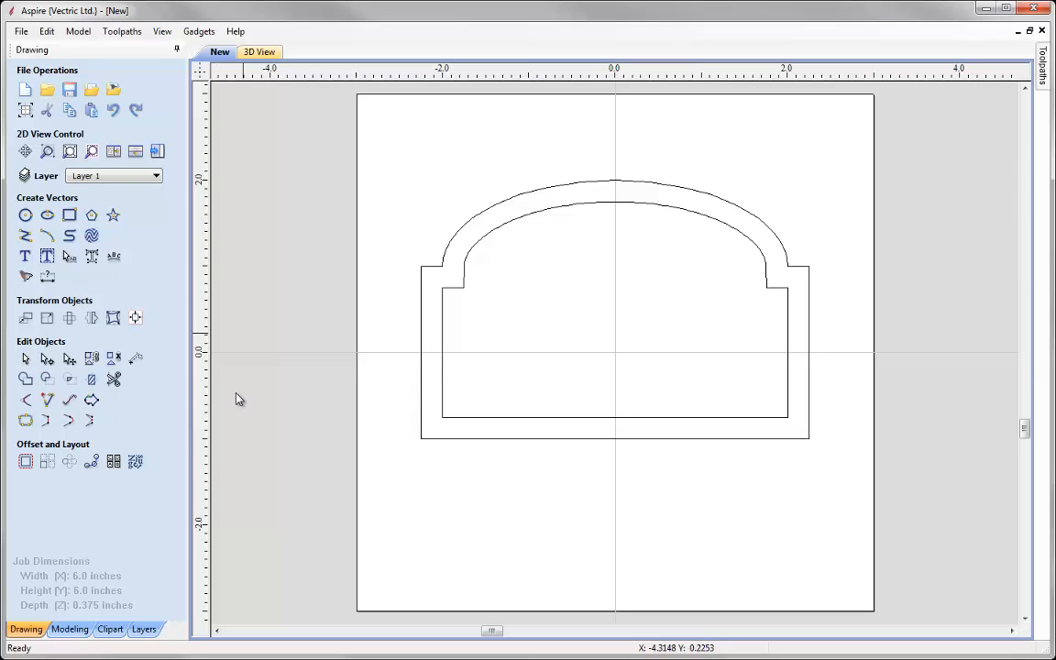
mouse_move(773, 429)
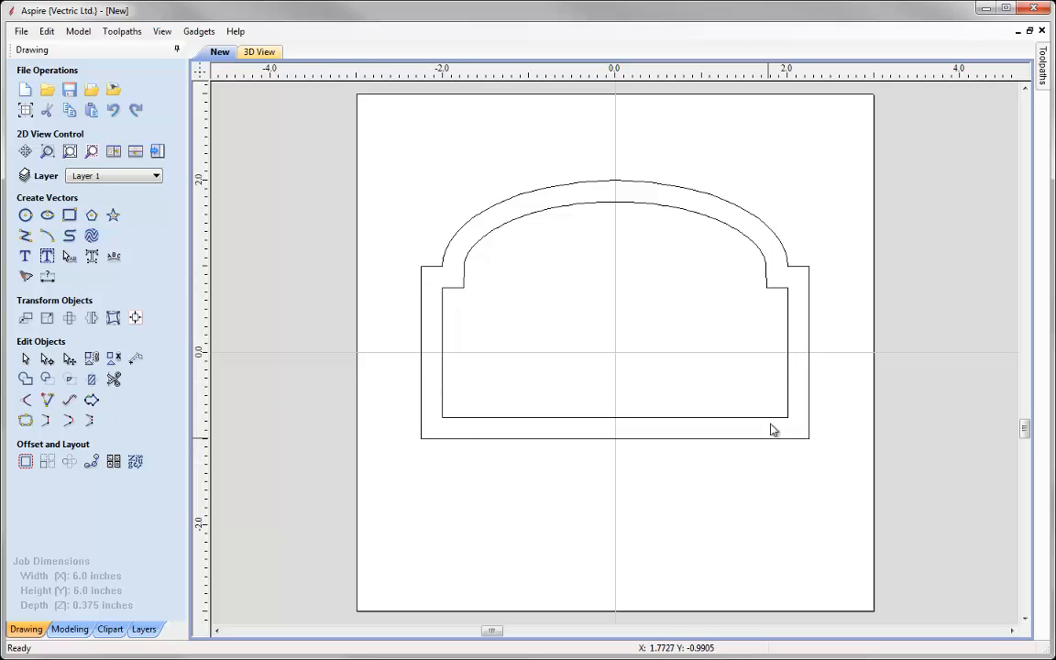
mouse_move(359, 271)
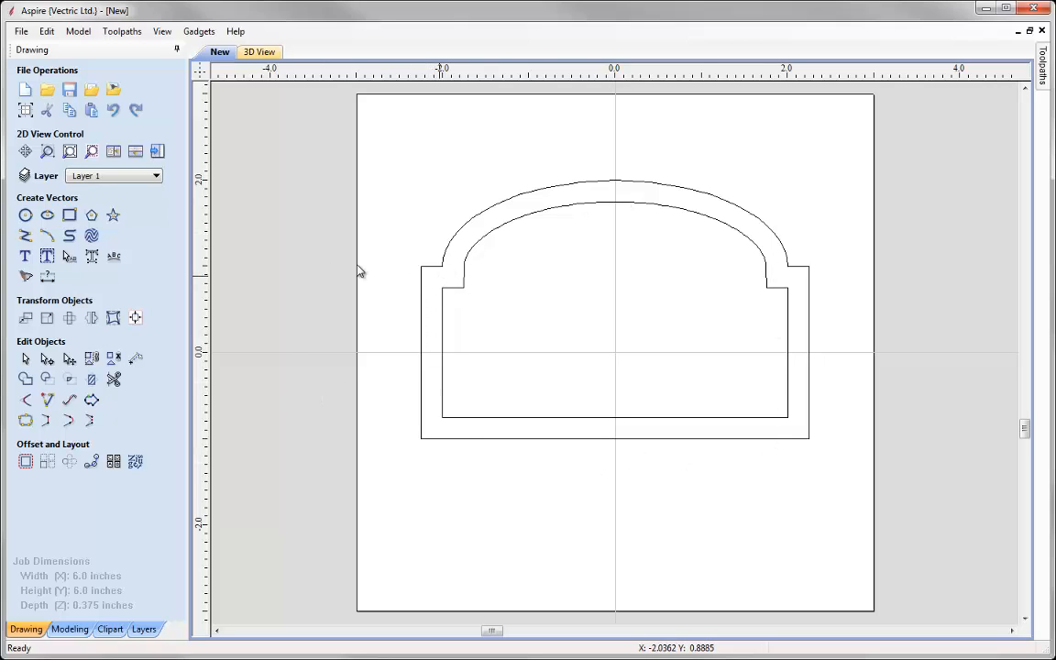
mouse_move(286, 355)
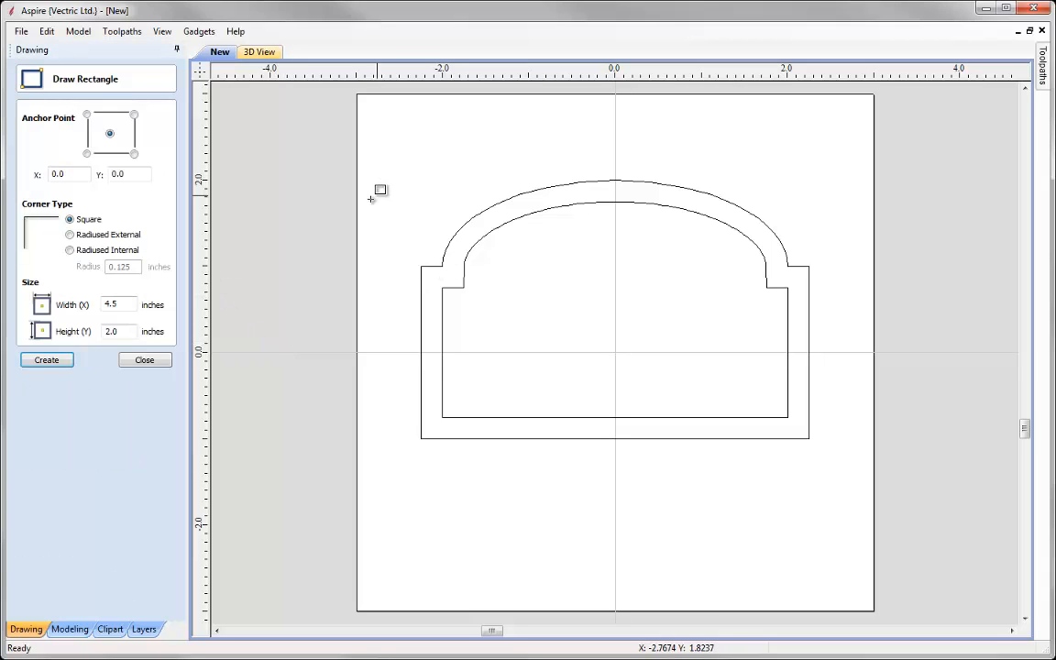
Drag out a small rectangle to the upper left of the arched outlines.
drag(370, 193, 399, 222)
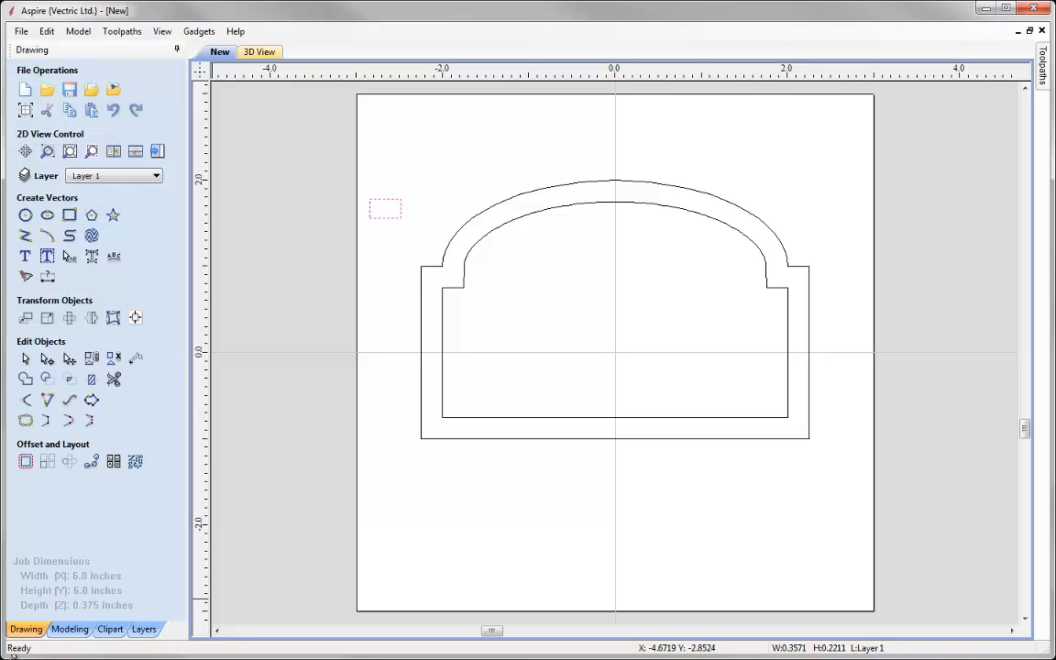
mouse_move(421, 248)
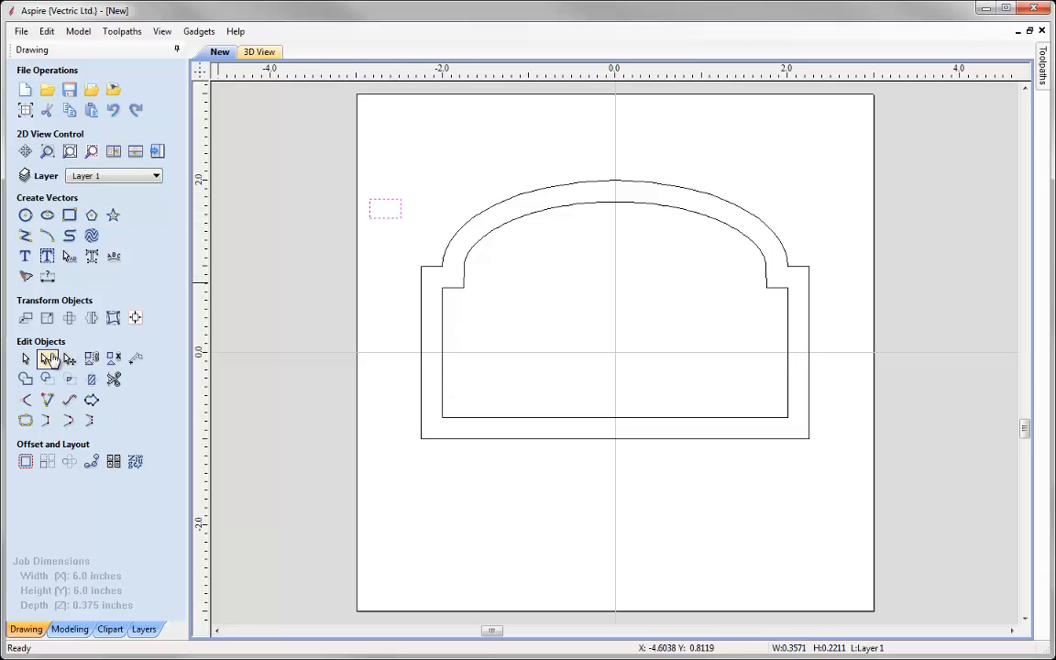
Delete one span of the rectangle and curve its remaining spans into an open half-profile.
right_click(385, 209)
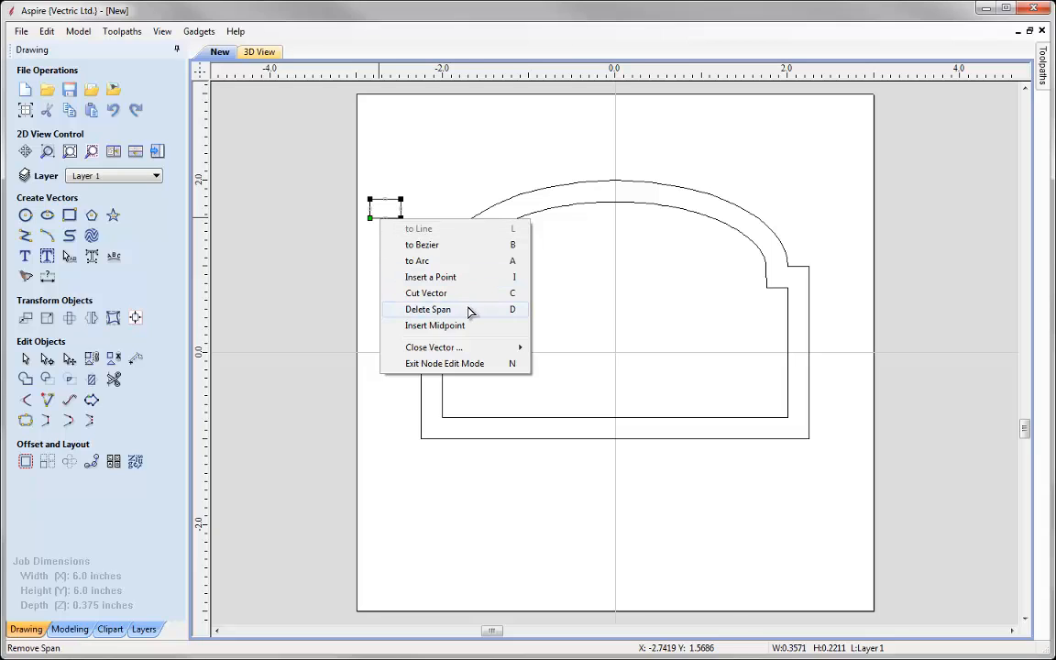
click(427, 308)
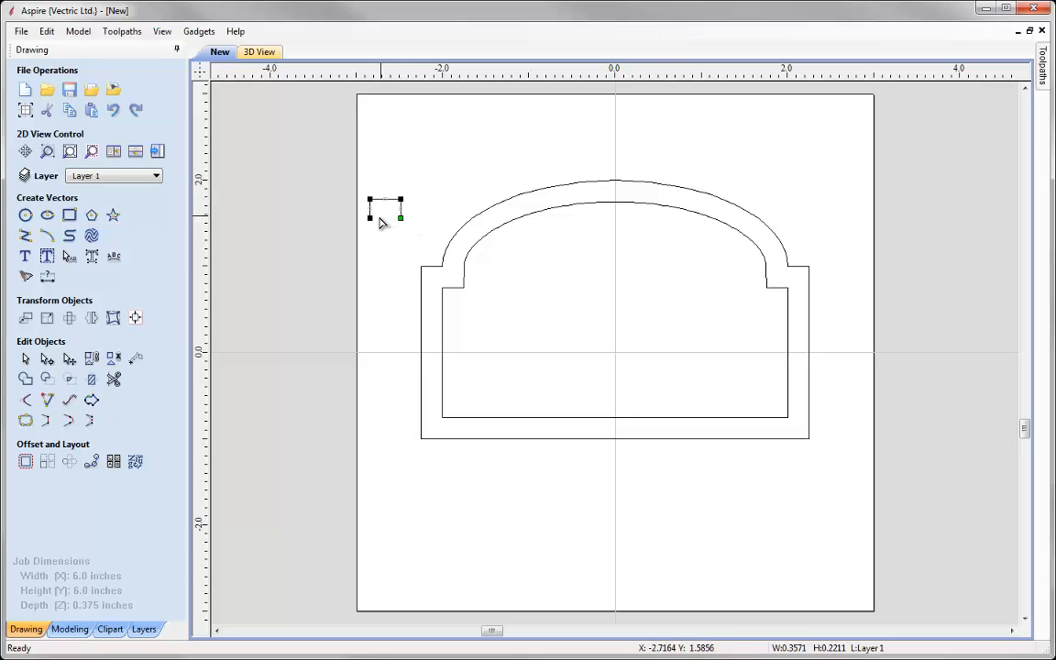
mouse_move(429, 279)
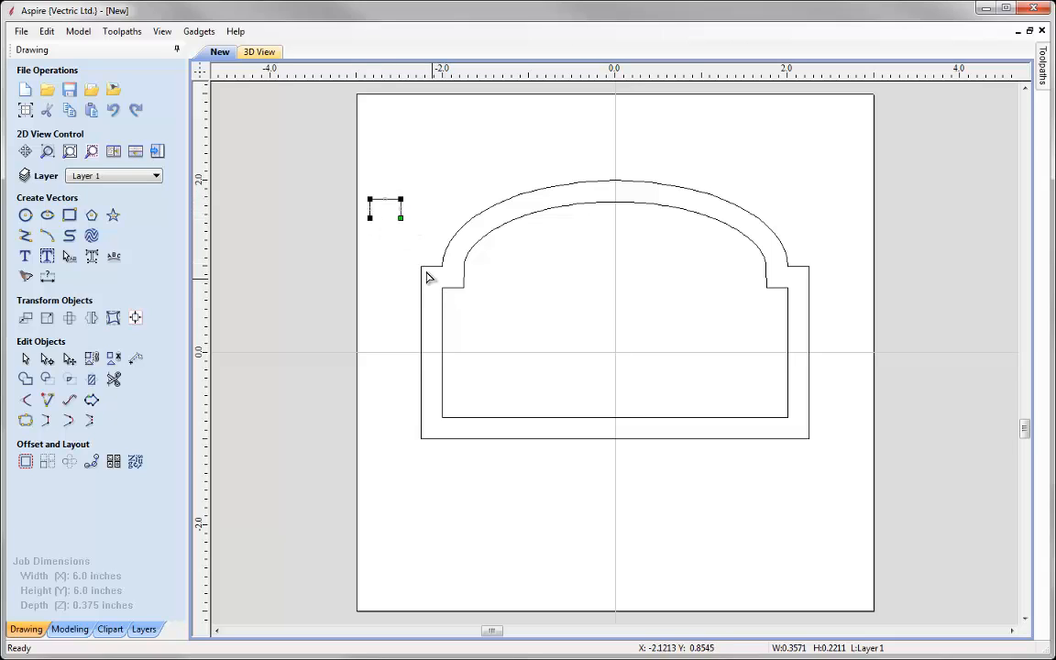
mouse_move(521, 308)
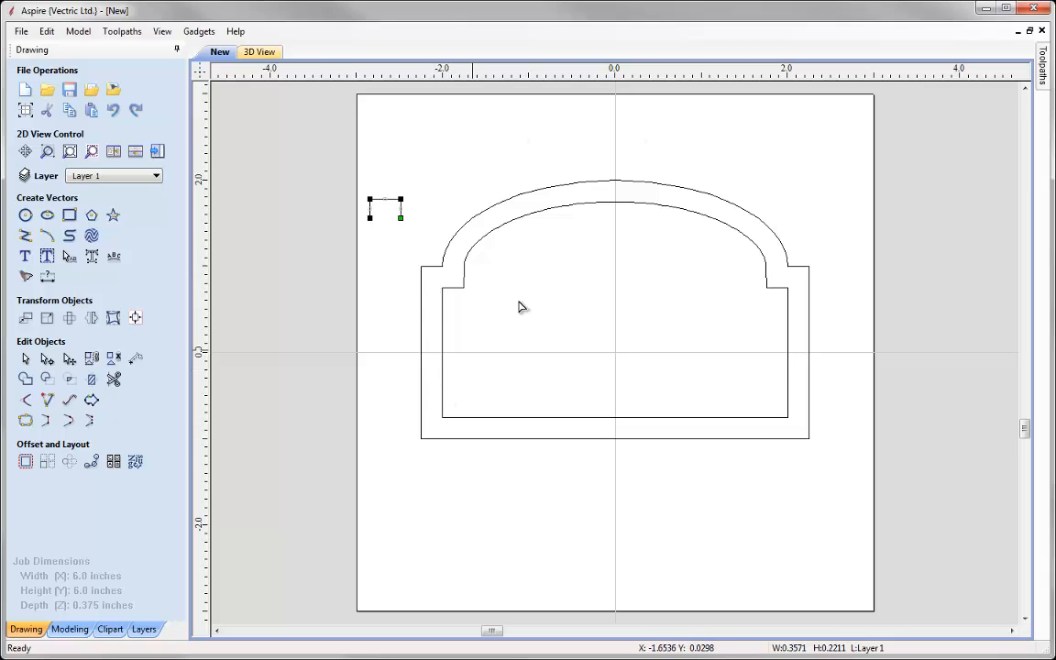
mouse_move(407, 157)
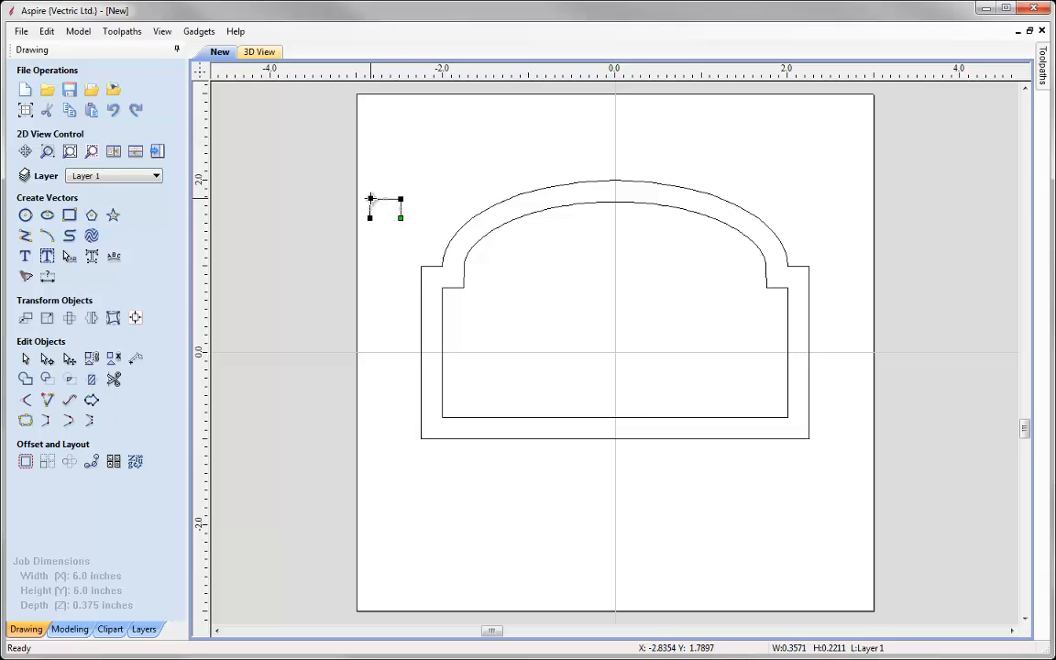
mouse_move(378, 209)
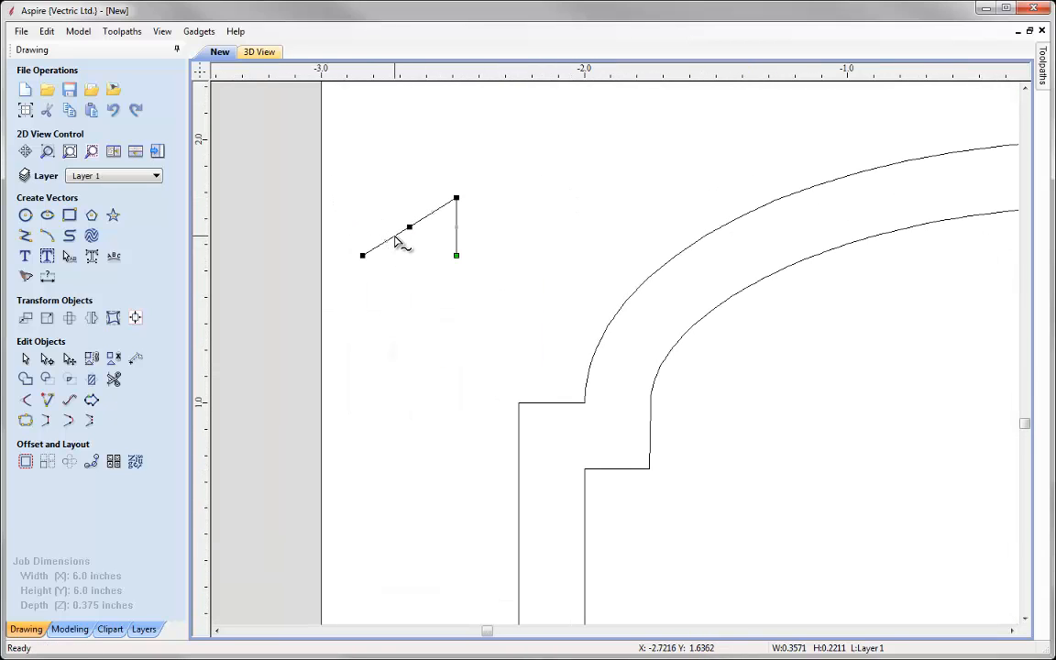
right_click(403, 242)
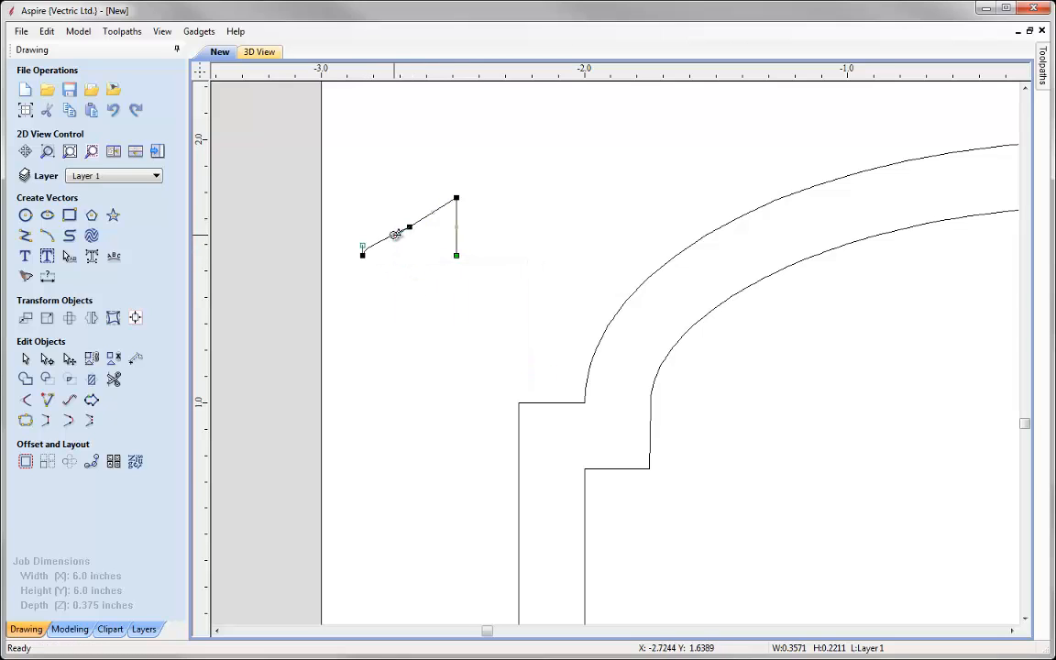
right_click(422, 227)
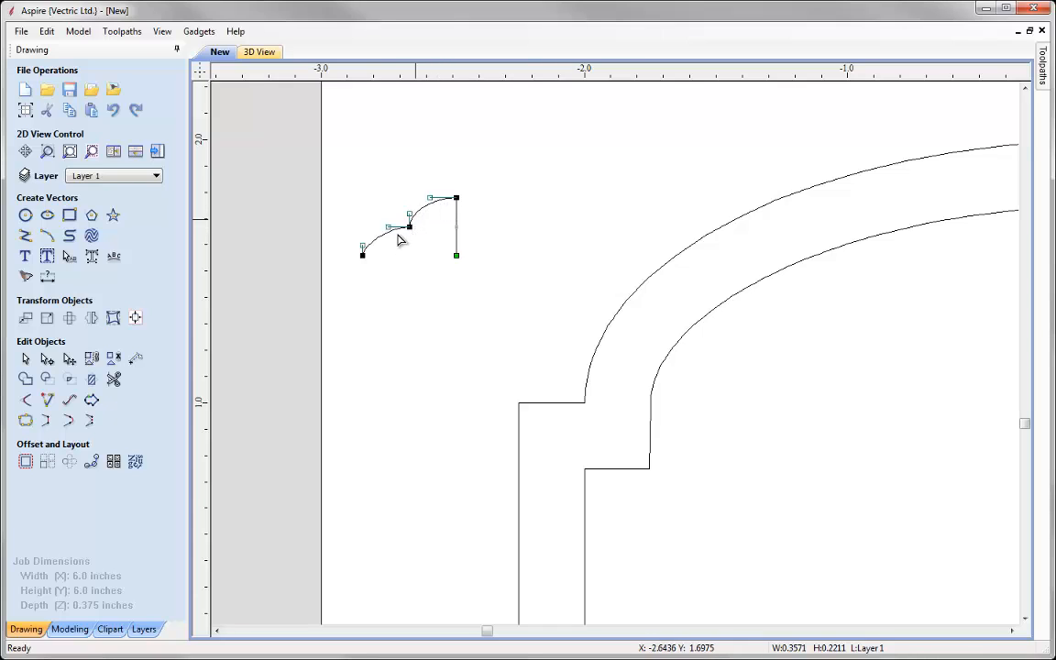
mouse_move(449, 229)
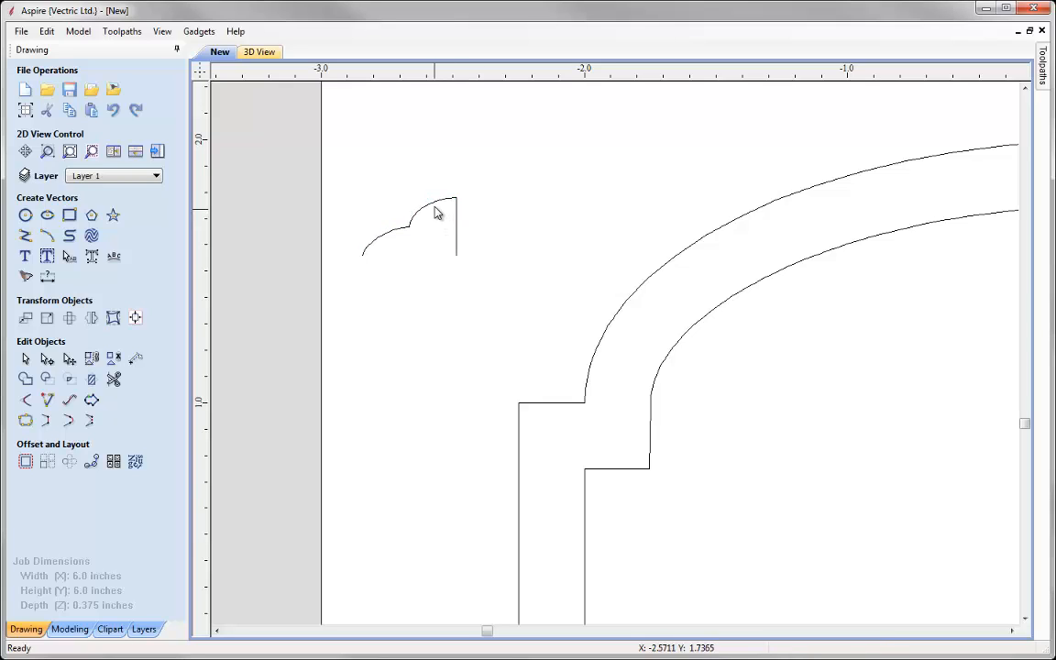
Mirror the half-profile with a mirrored copy to form a symmetric moulding profile.
click(407, 223)
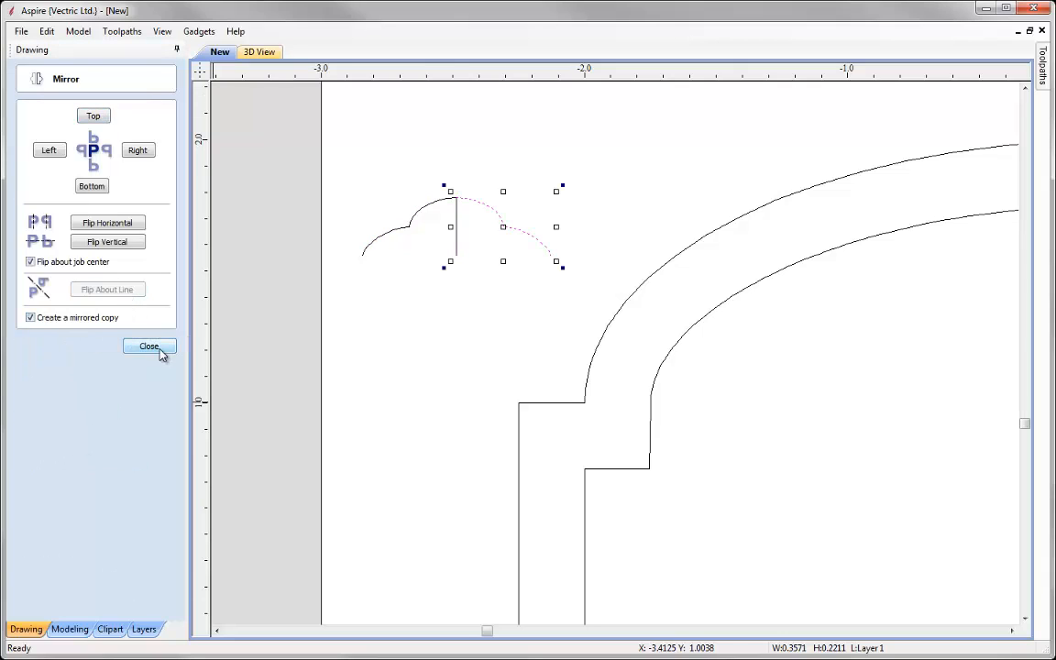
click(149, 346)
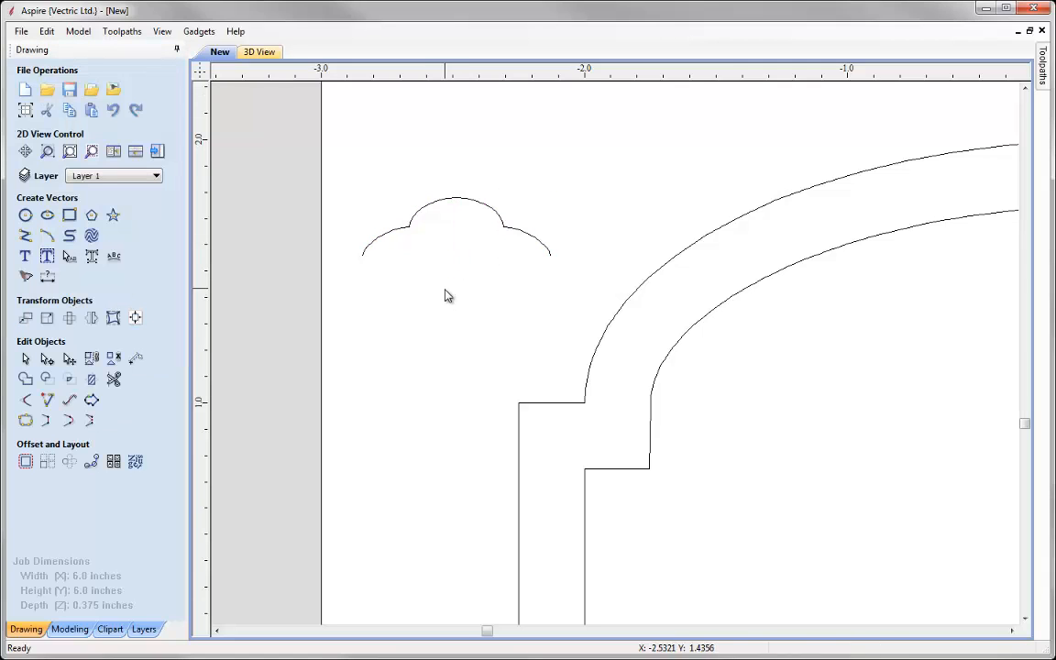
click(486, 211)
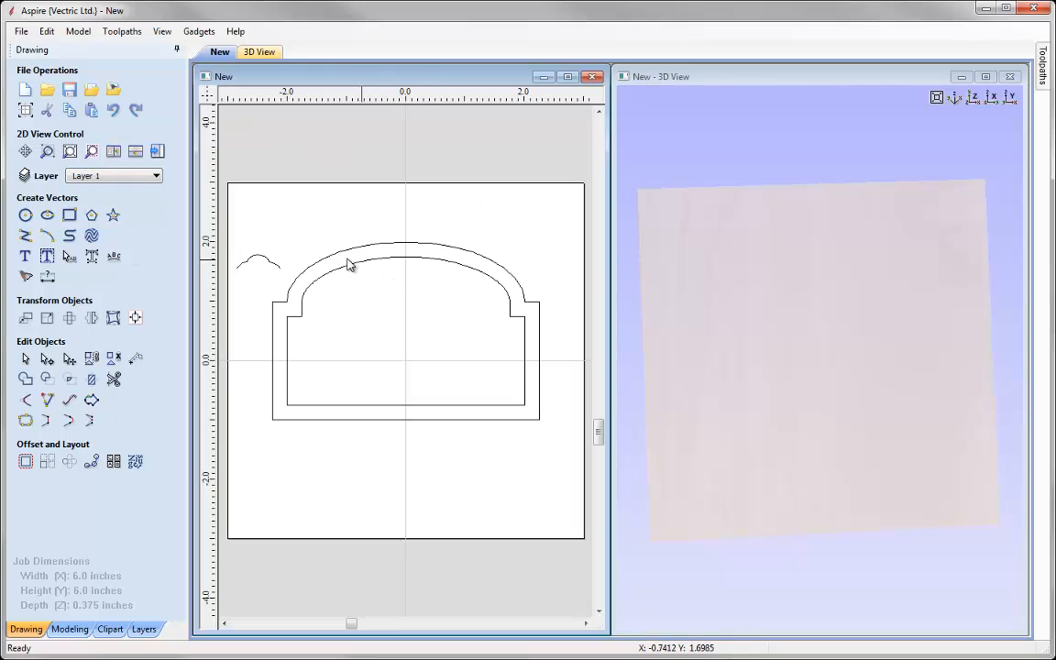
In Modeling, use the two arched outlines as Two Rail Sweep drive rails and reverse one rail.
click(70, 629)
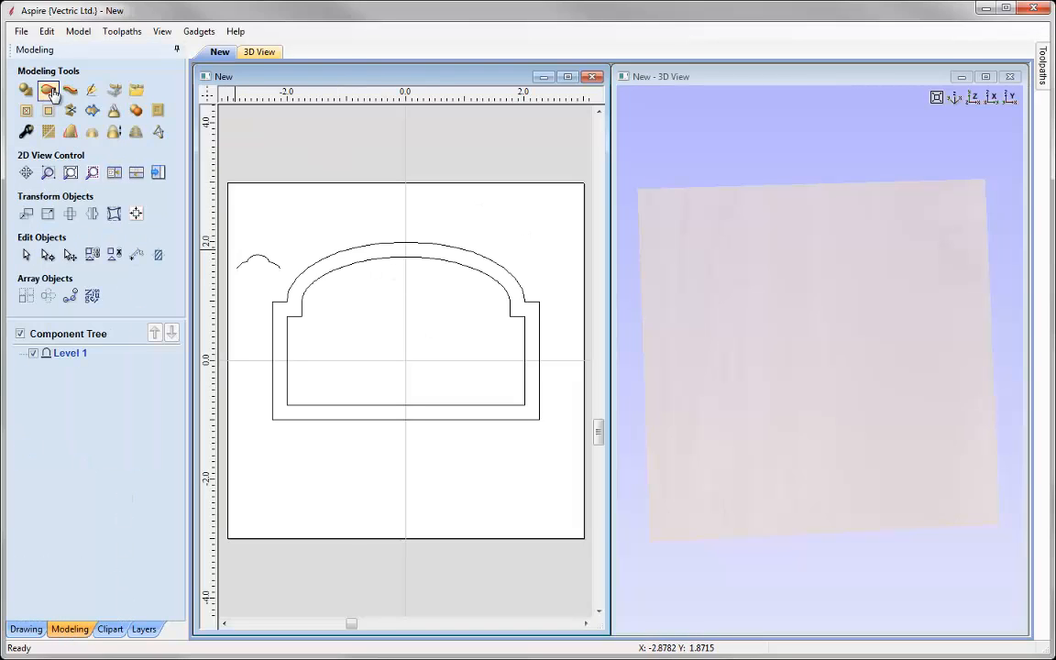
click(47, 89)
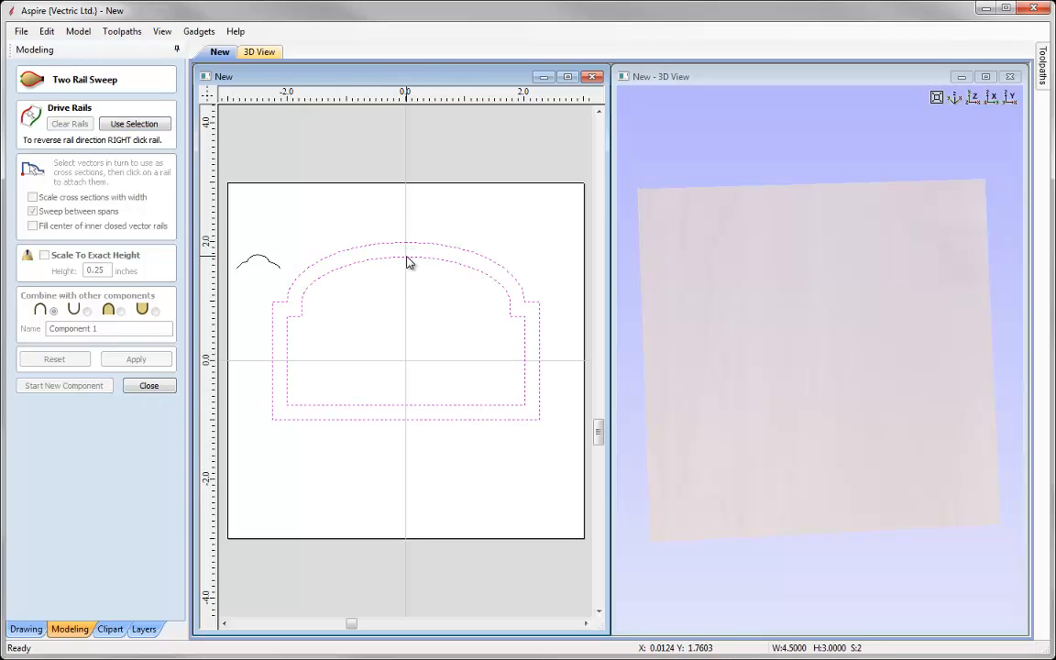
click(134, 122)
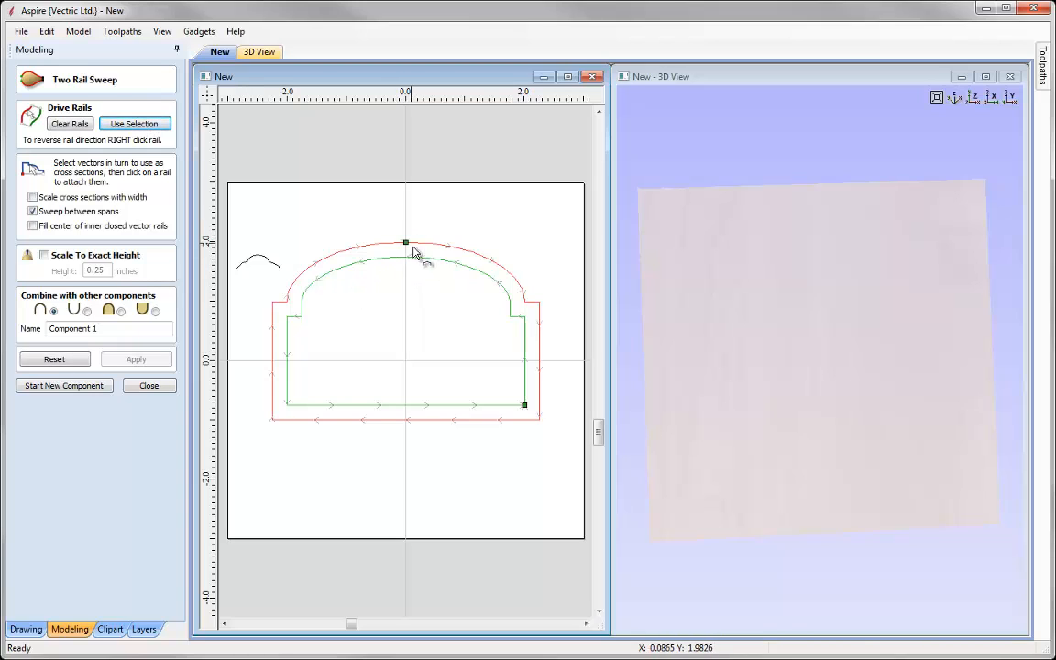
mouse_move(341, 313)
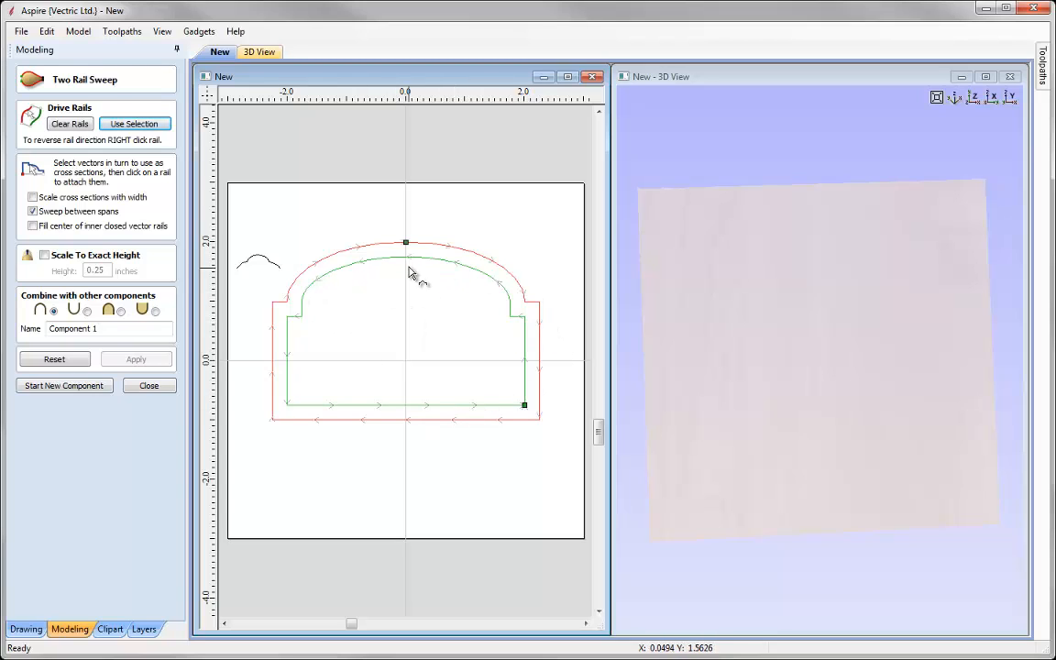
mouse_move(257, 264)
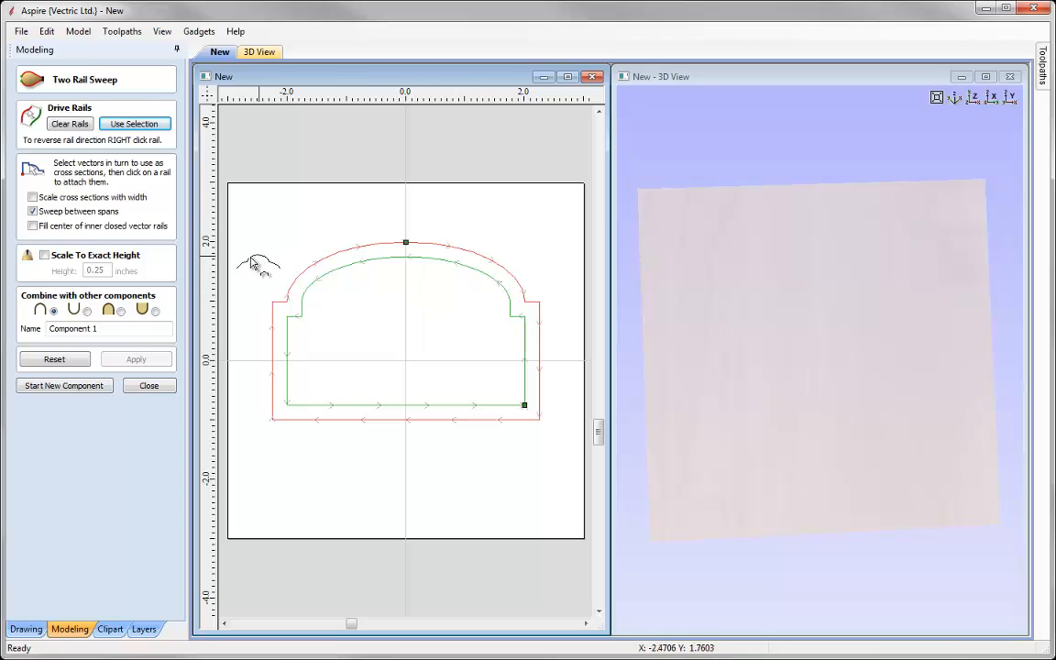
mouse_move(531, 356)
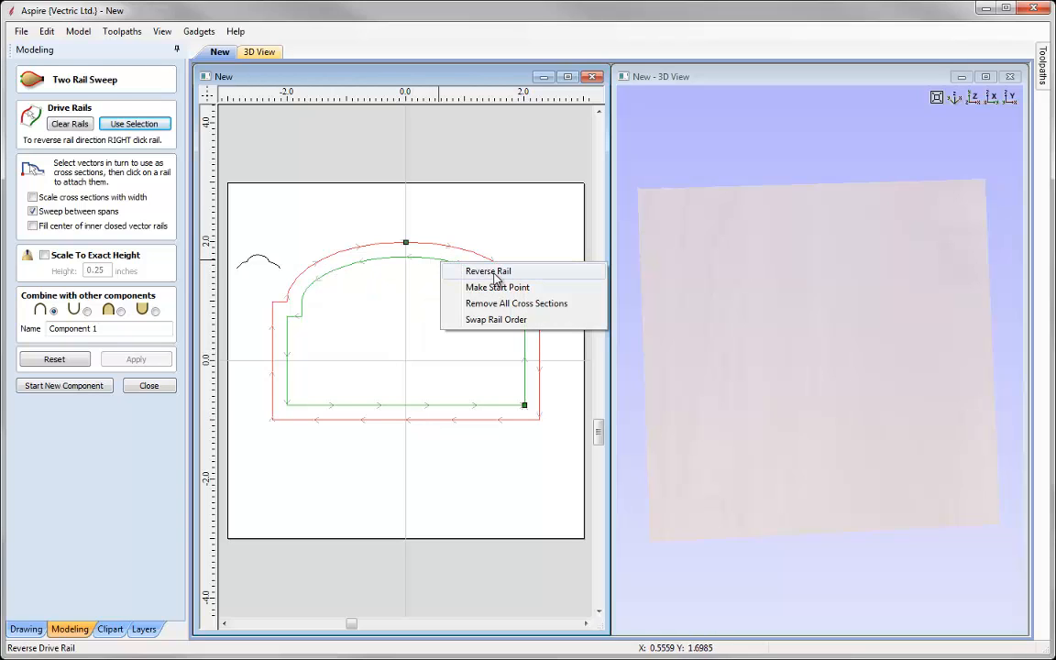
click(488, 271)
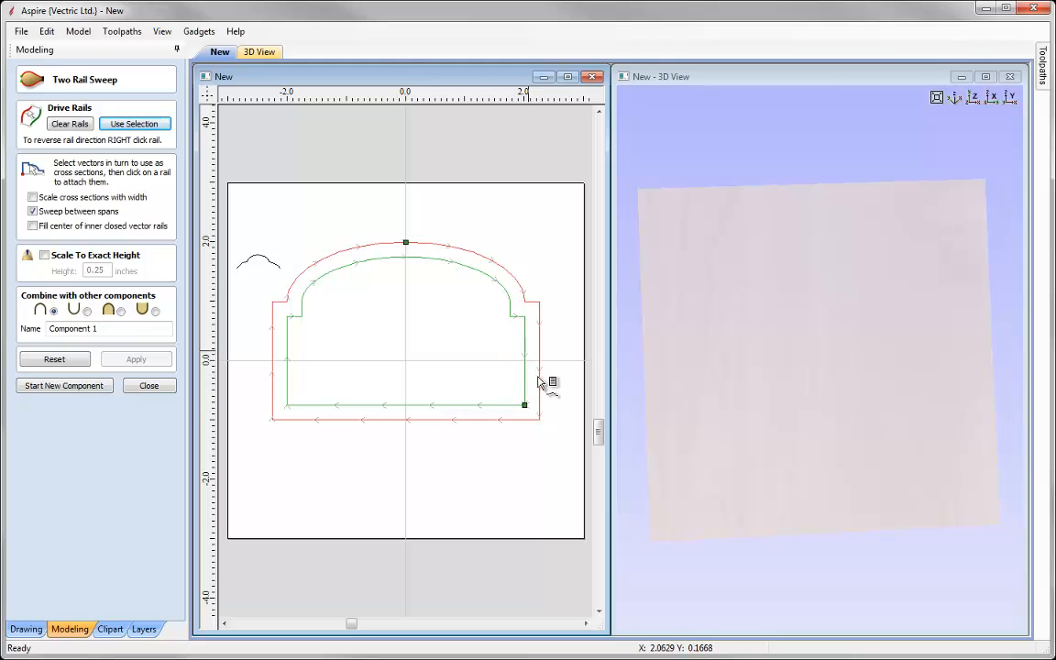
mouse_move(402, 279)
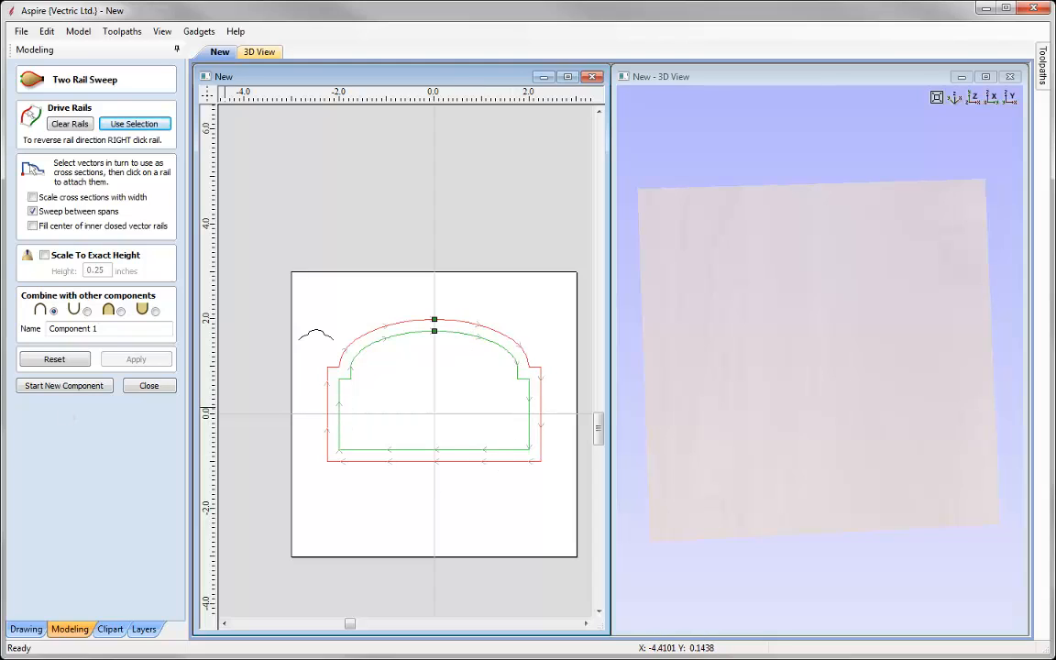
mouse_move(266, 363)
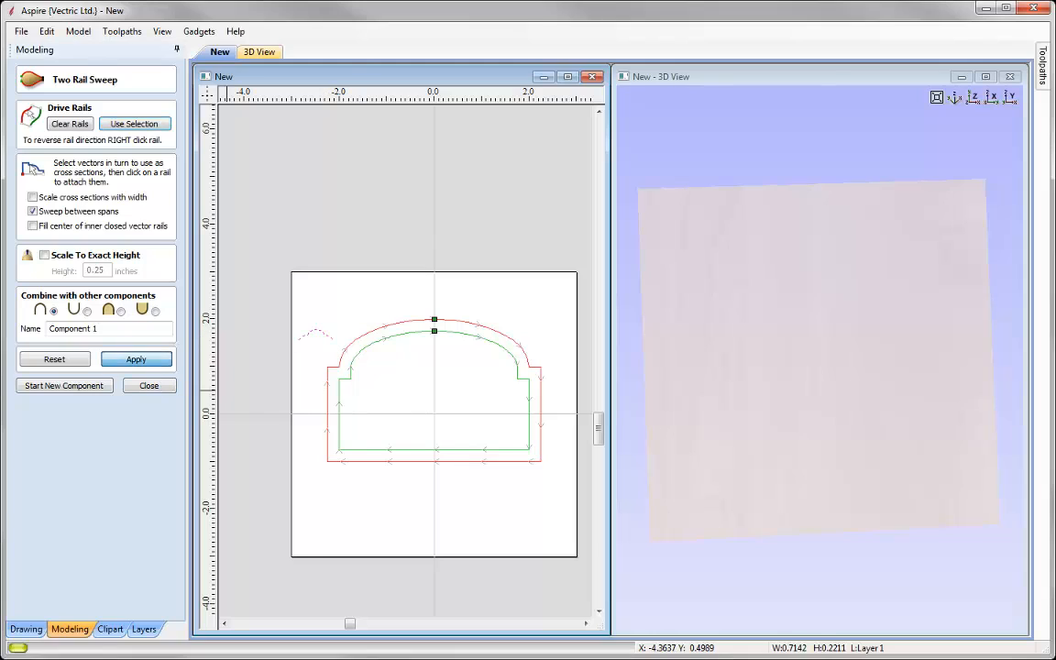
Attach the moulding profile as a cross section and sweep it into the 3D arched frame.
click(136, 358)
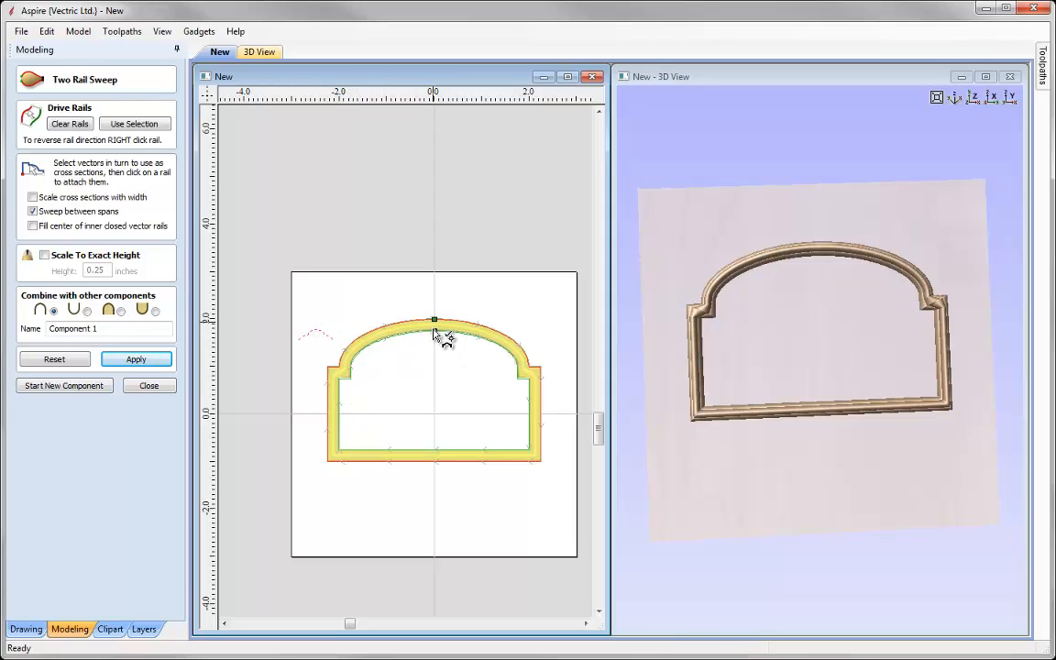
mouse_move(455, 340)
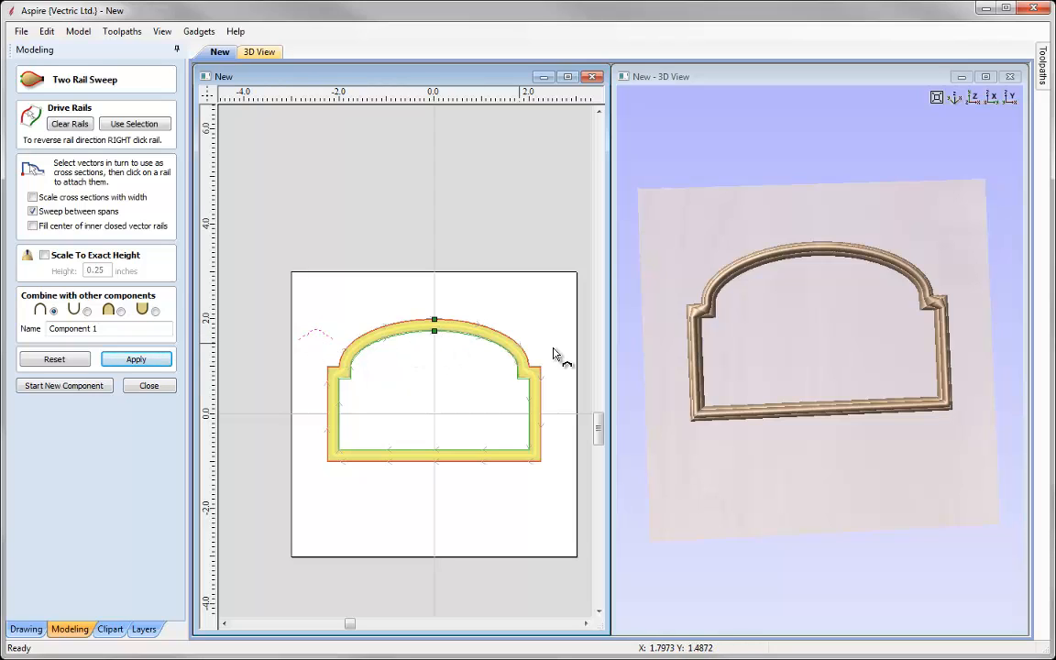
mouse_move(309, 368)
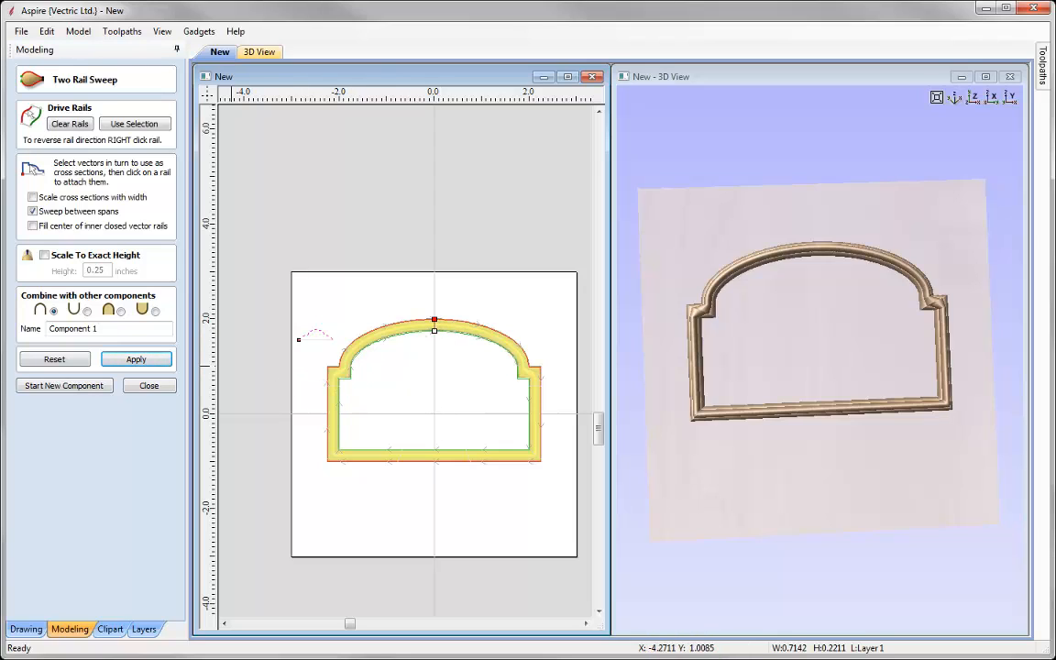
right_click(433, 326)
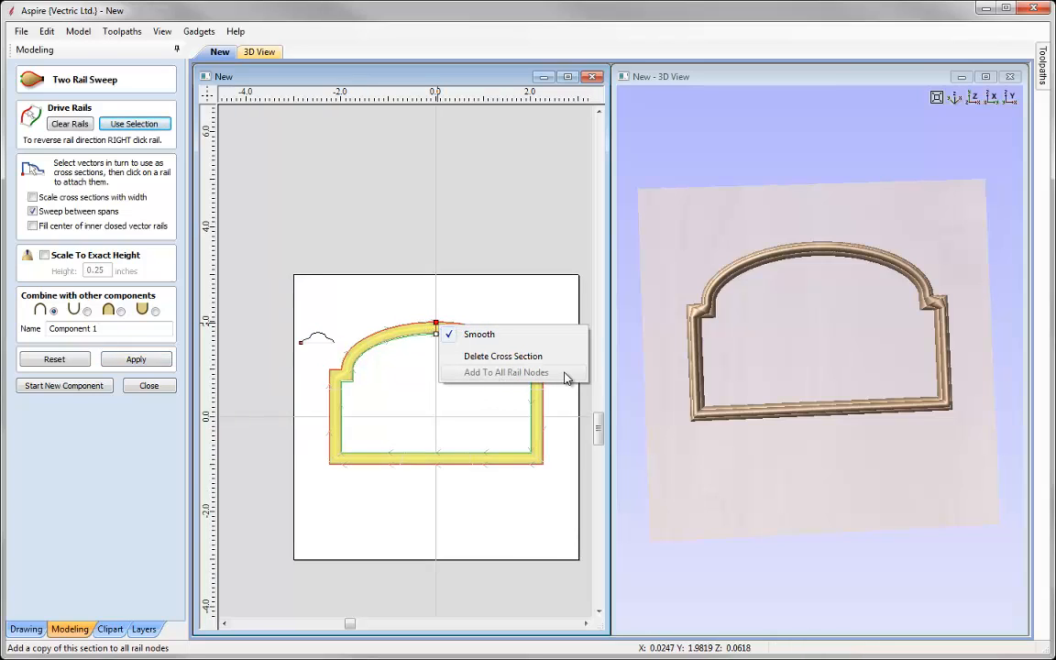
mouse_move(512, 383)
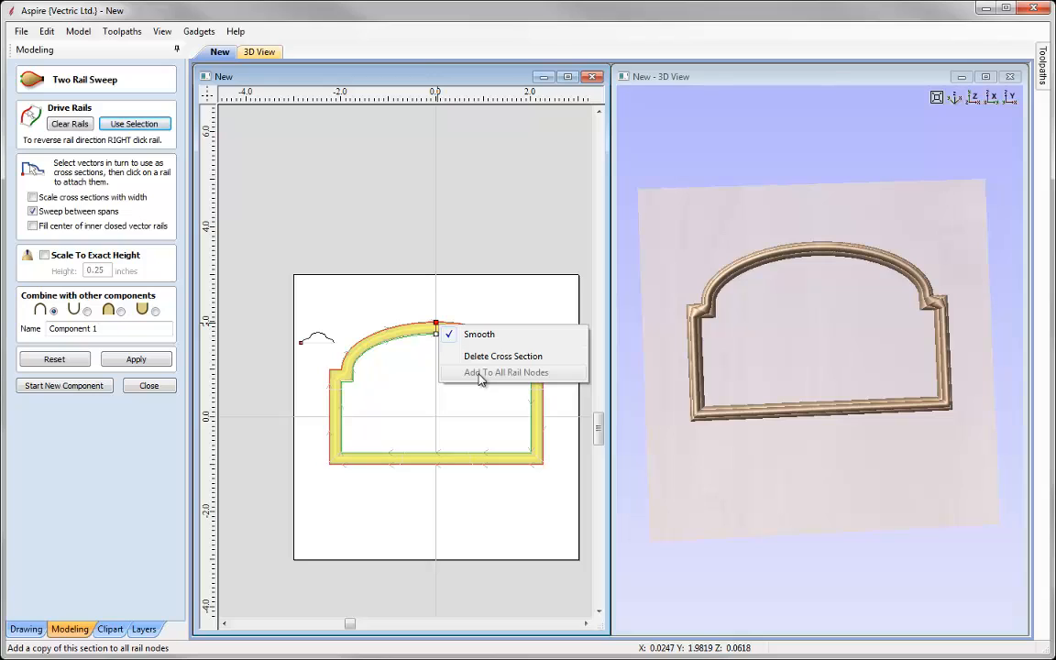
mouse_move(414, 375)
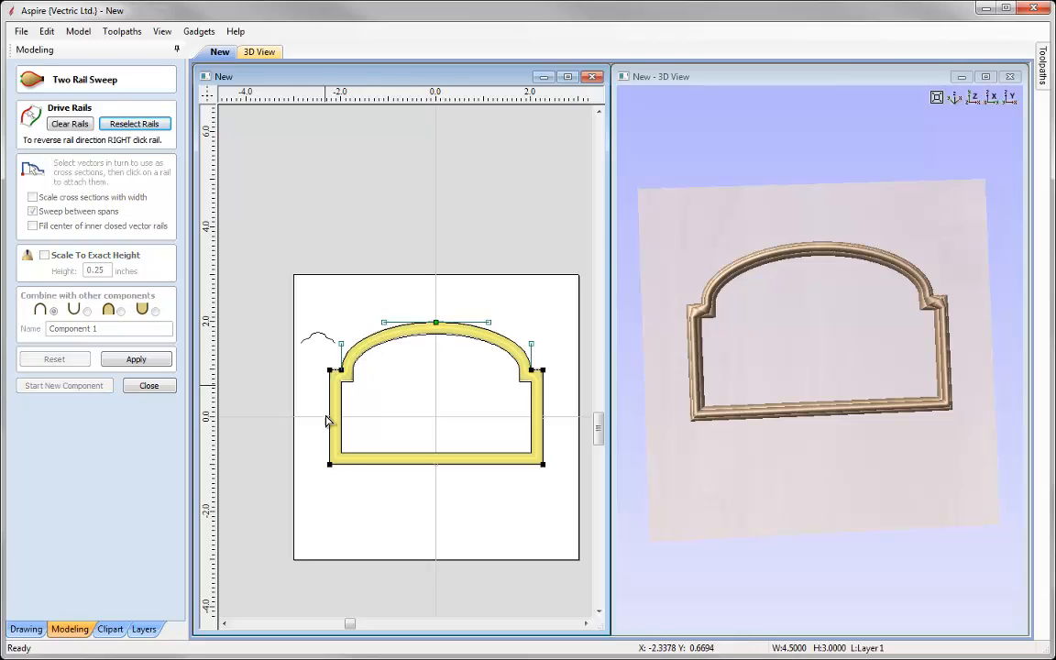
mouse_move(459, 344)
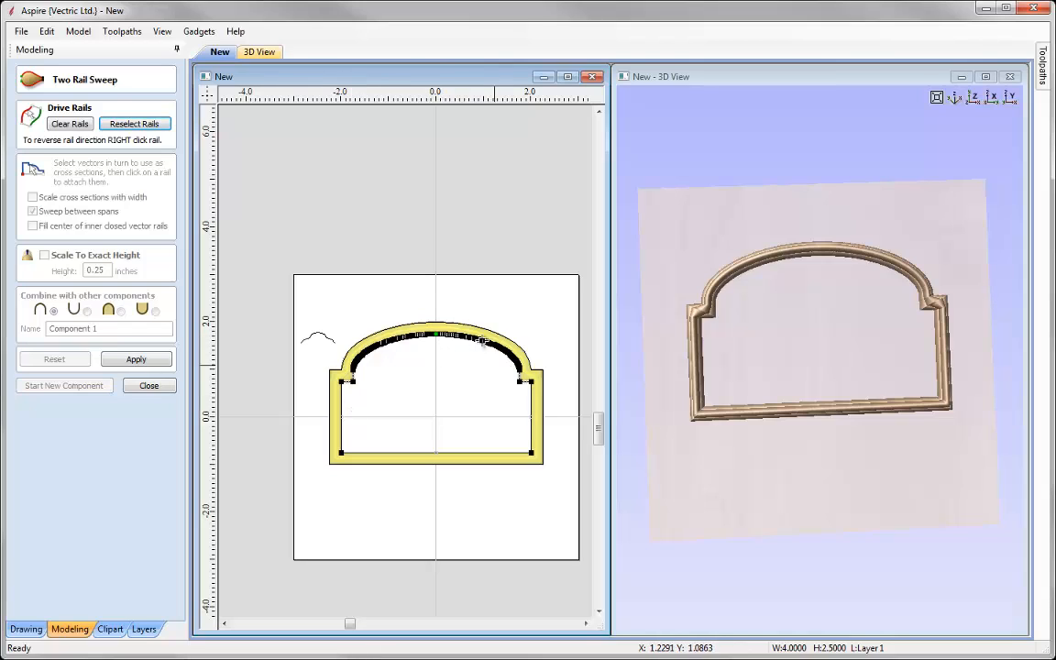
mouse_move(522, 458)
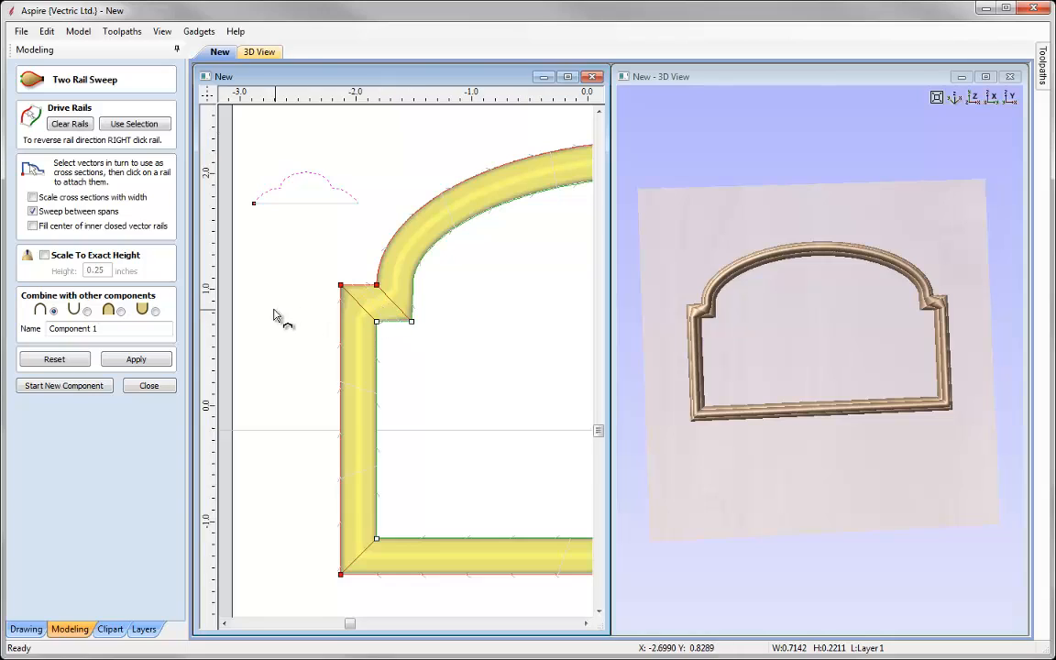
Zoom to fit and re-apply the sweep to rebuild the moulded arched frame component.
click(135, 358)
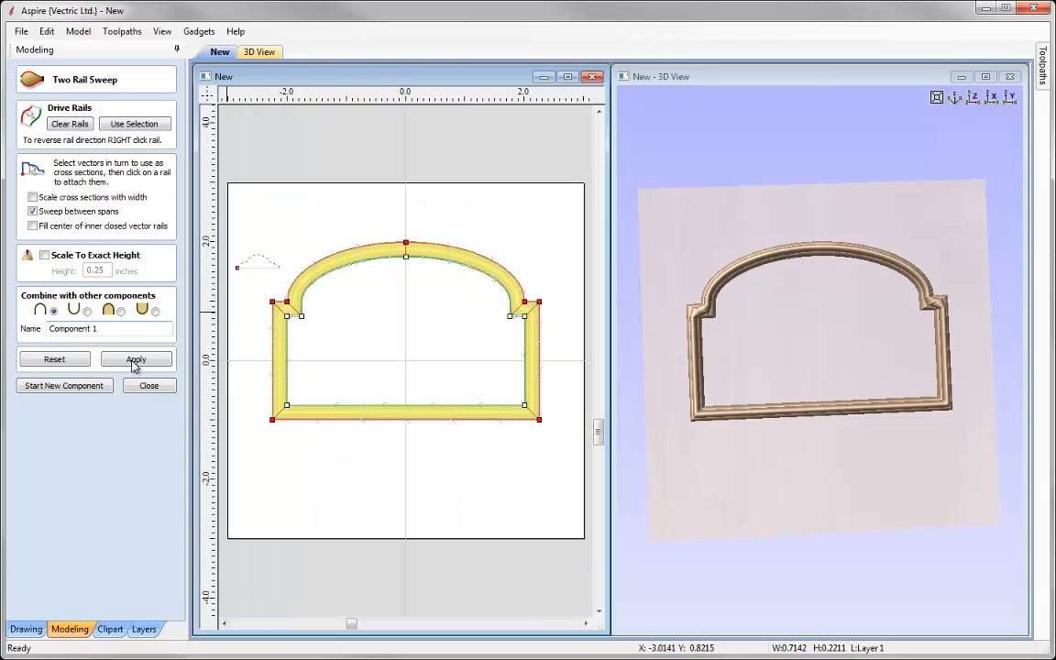
click(135, 358)
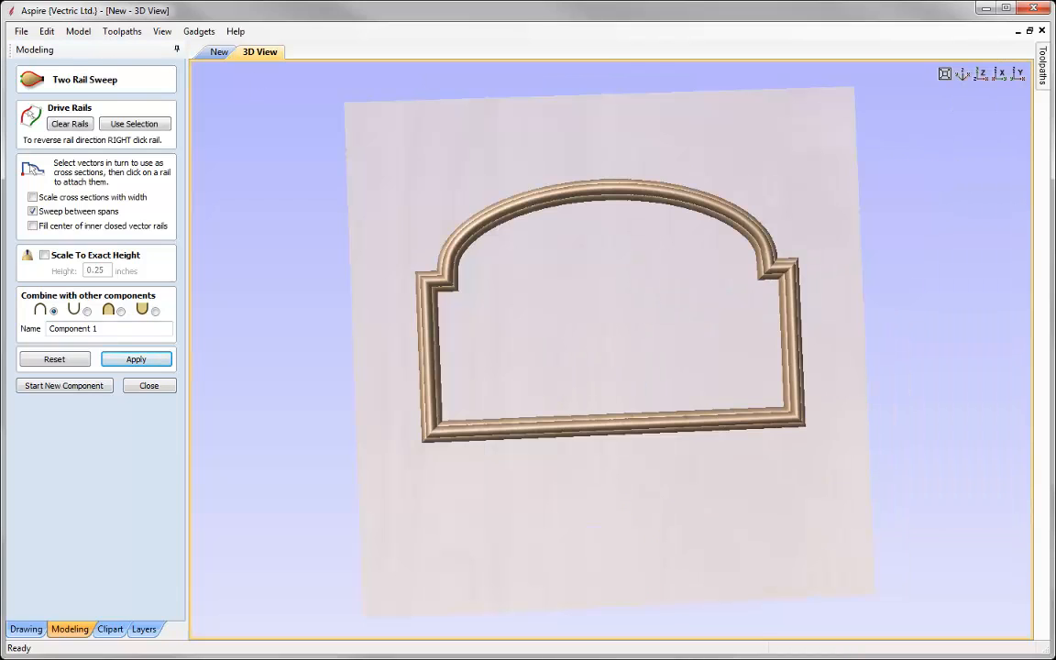
mouse_move(750, 279)
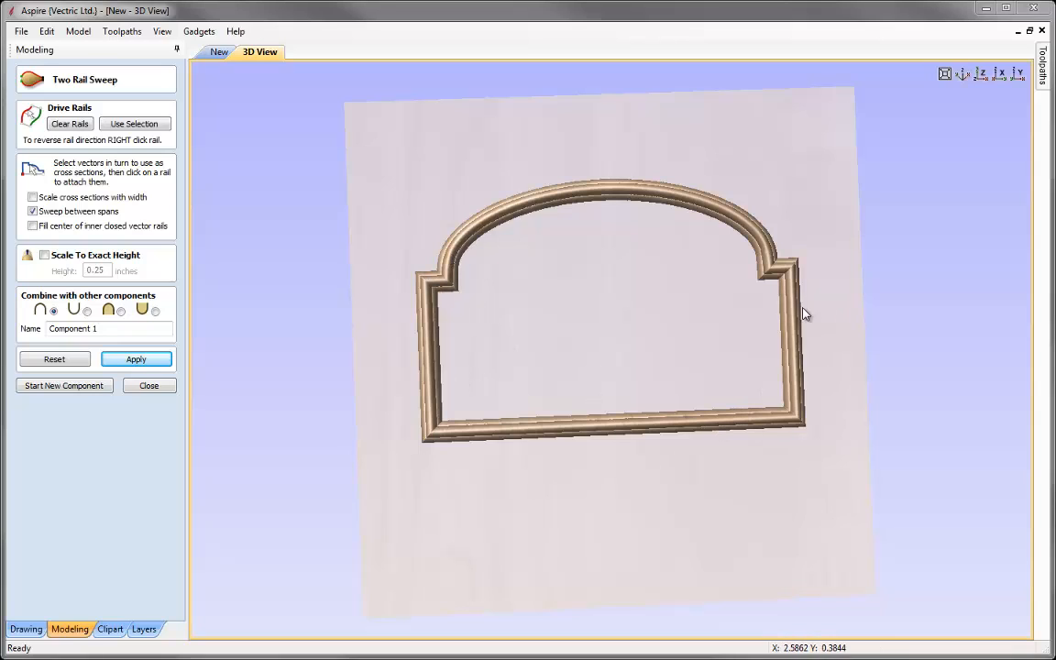
mouse_move(779, 292)
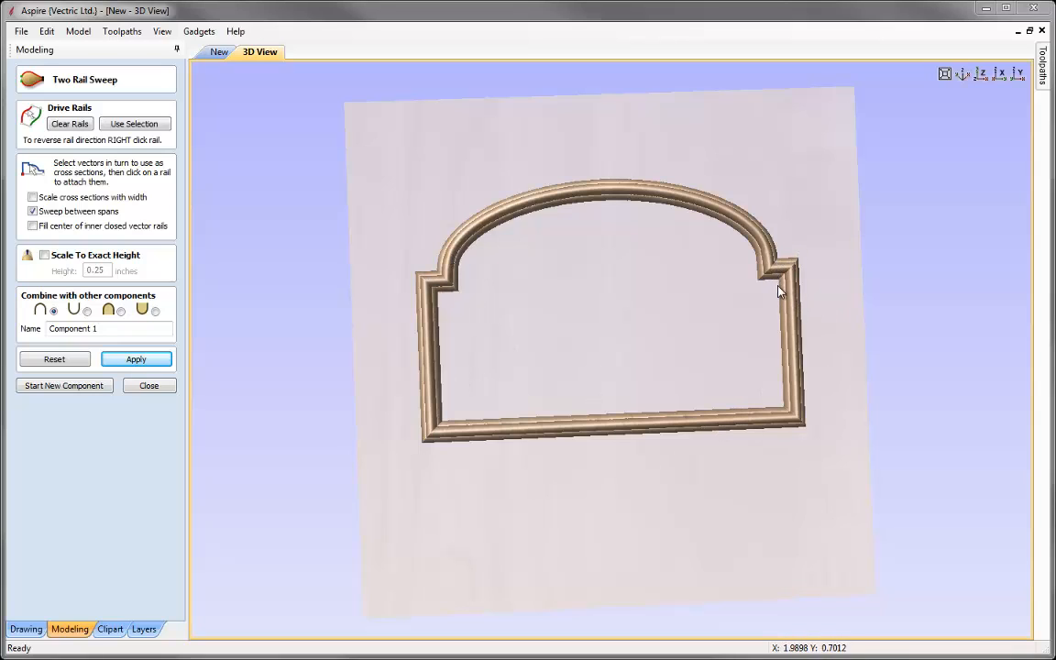